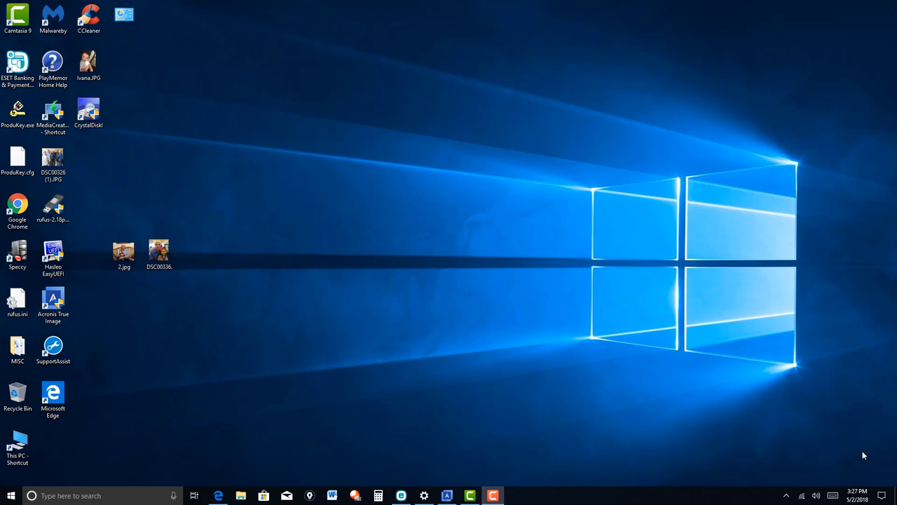
pyautogui.moveTo(756, 410)
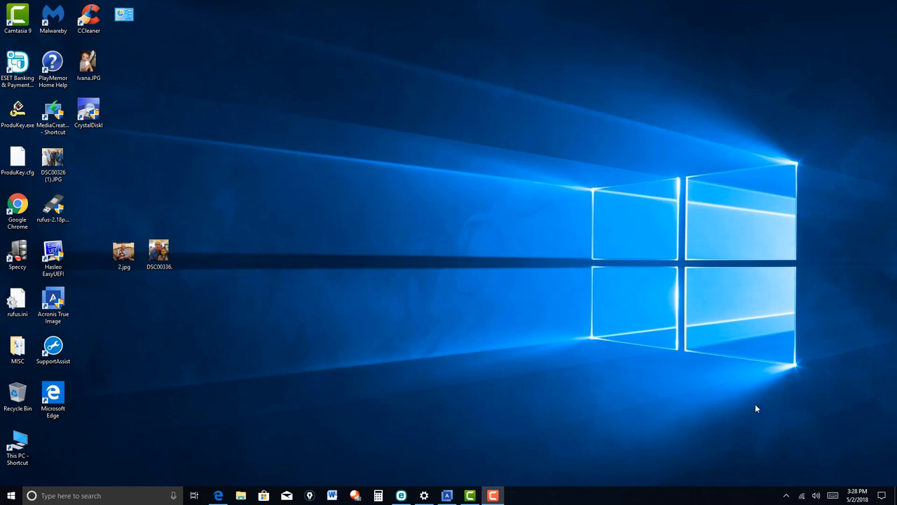
pyautogui.moveTo(437, 372)
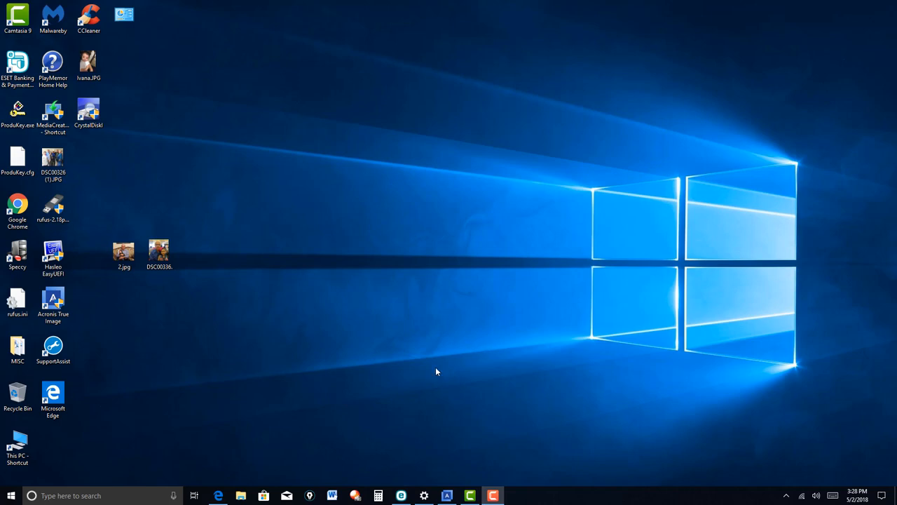
pyautogui.moveTo(219, 496)
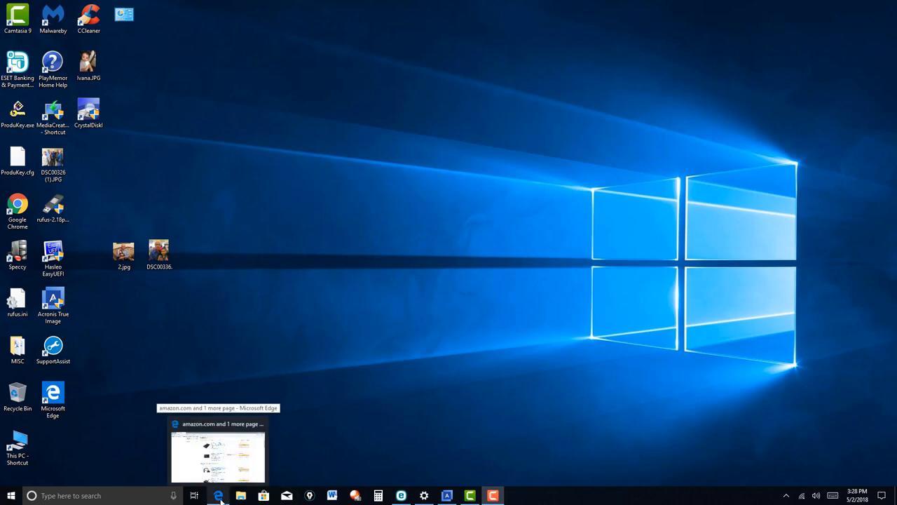
pyautogui.moveTo(219, 495)
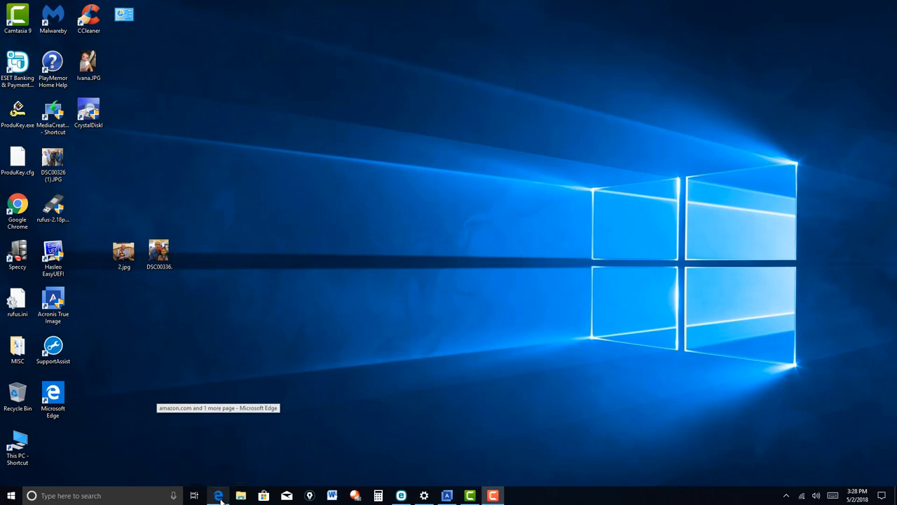
# Bring the Amazon wish list forward in Edge and scroll to the Samsung 850 EVO and SATA cables.
pyautogui.click(218, 496)
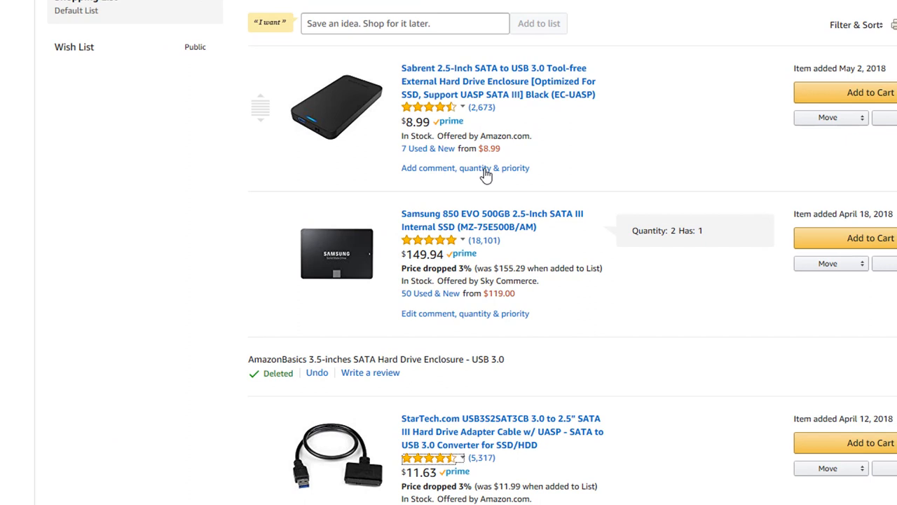
pyautogui.moveTo(431, 240)
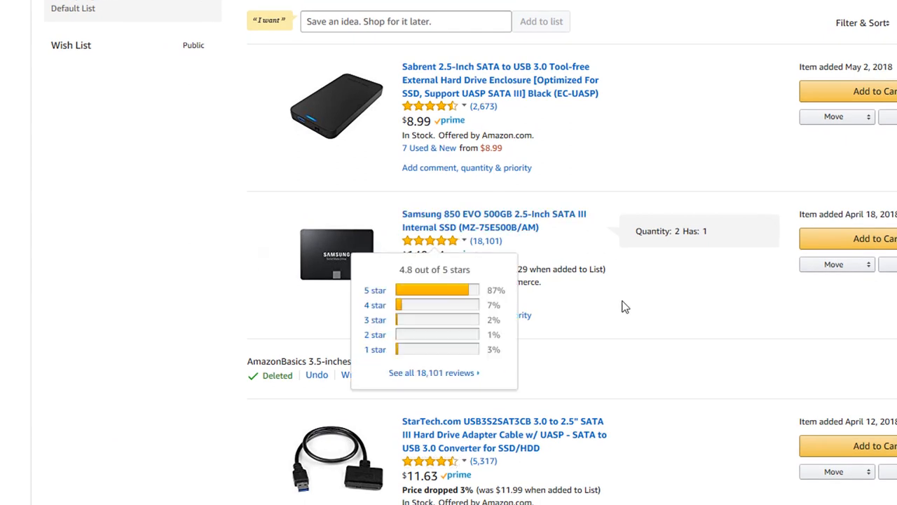
pyautogui.moveTo(628, 331)
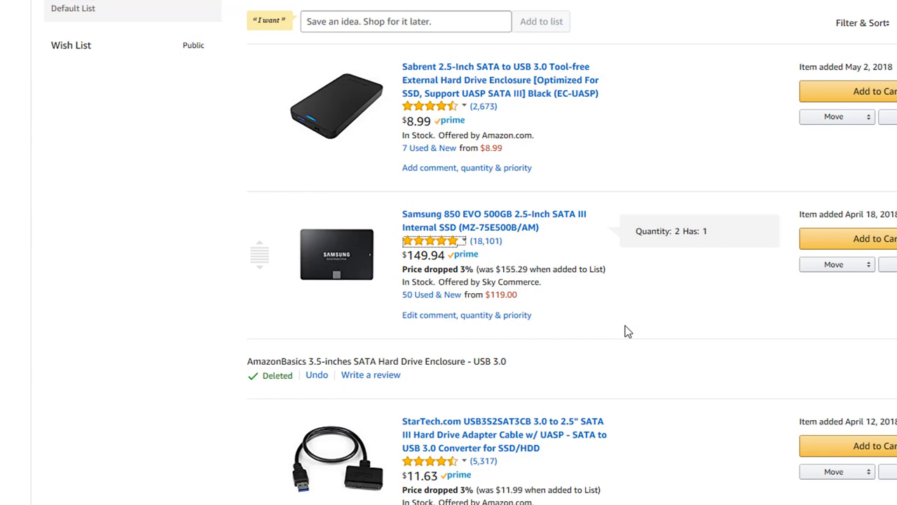
pyautogui.moveTo(550, 300)
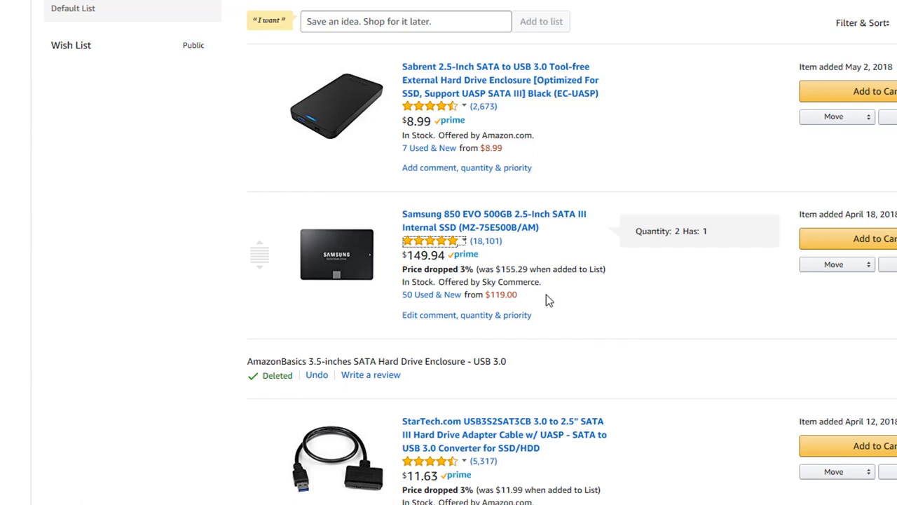
pyautogui.moveTo(536, 300)
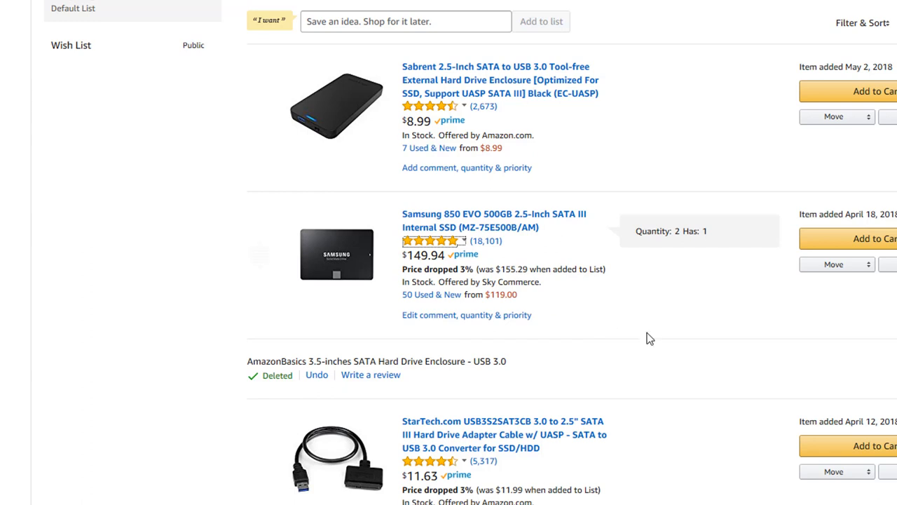
pyautogui.scroll(-3)
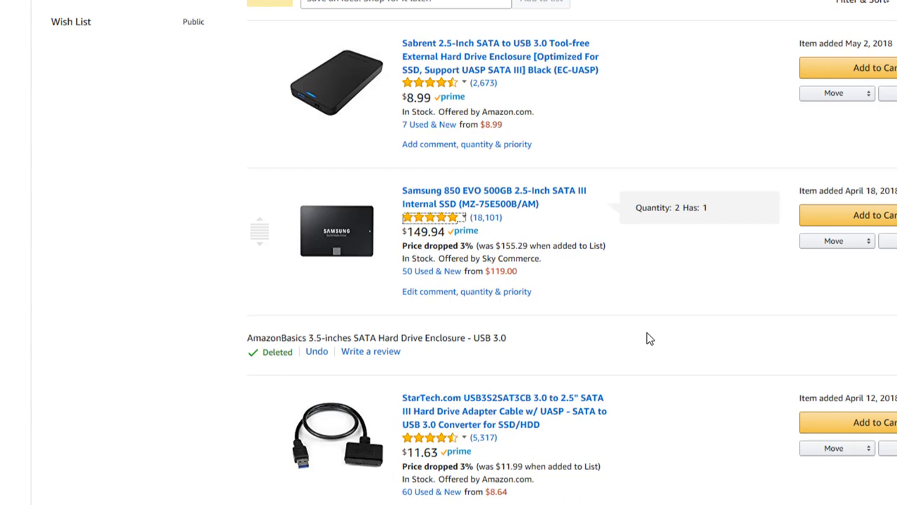
pyautogui.scroll(-3)
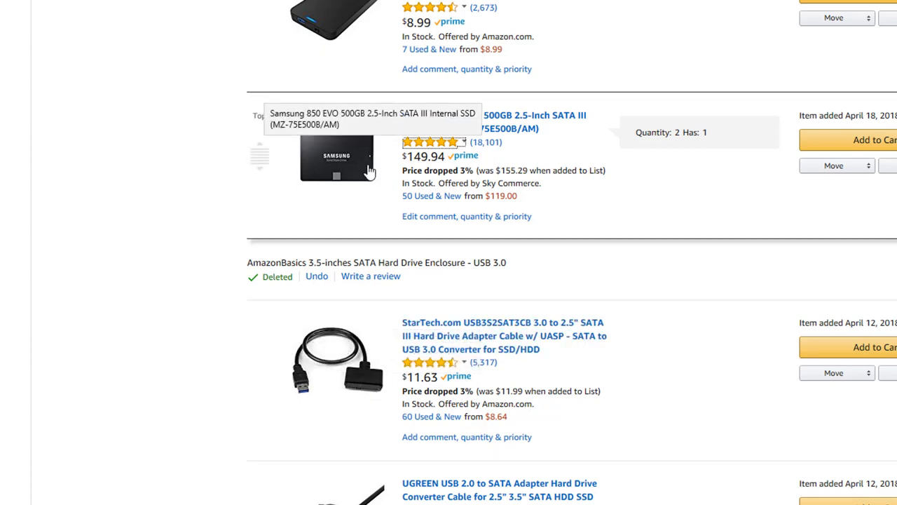
pyautogui.moveTo(378, 163)
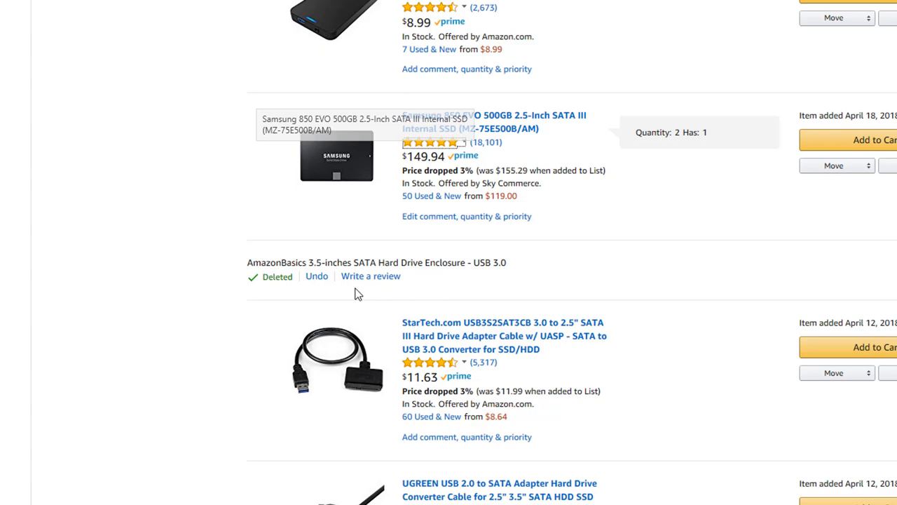
pyautogui.moveTo(342, 193)
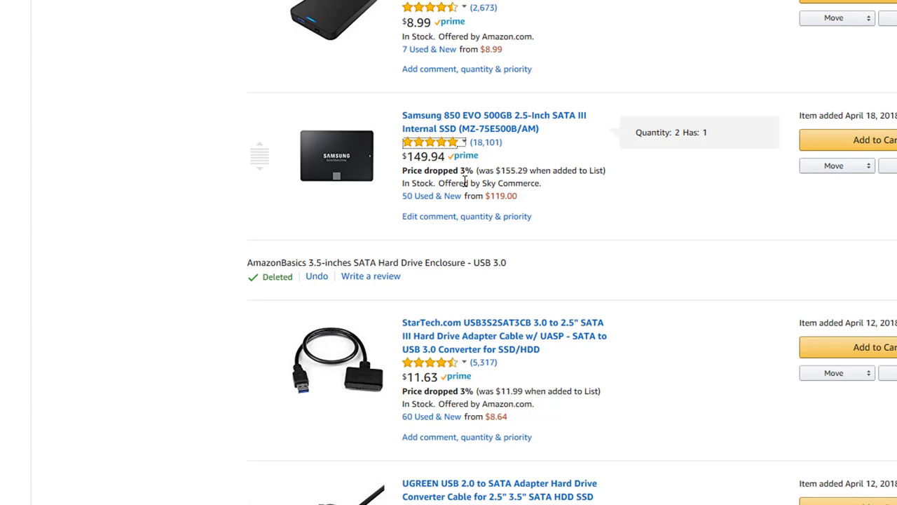
pyautogui.moveTo(540, 147)
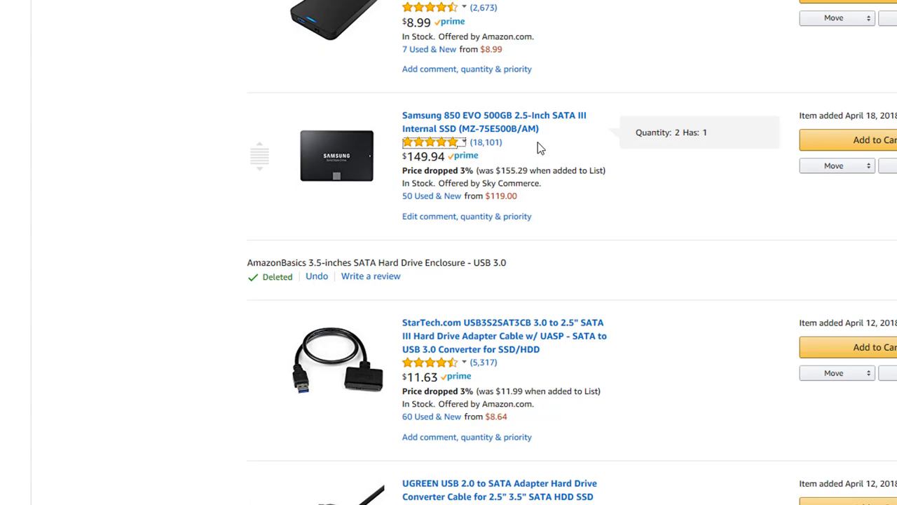
pyautogui.moveTo(540, 156)
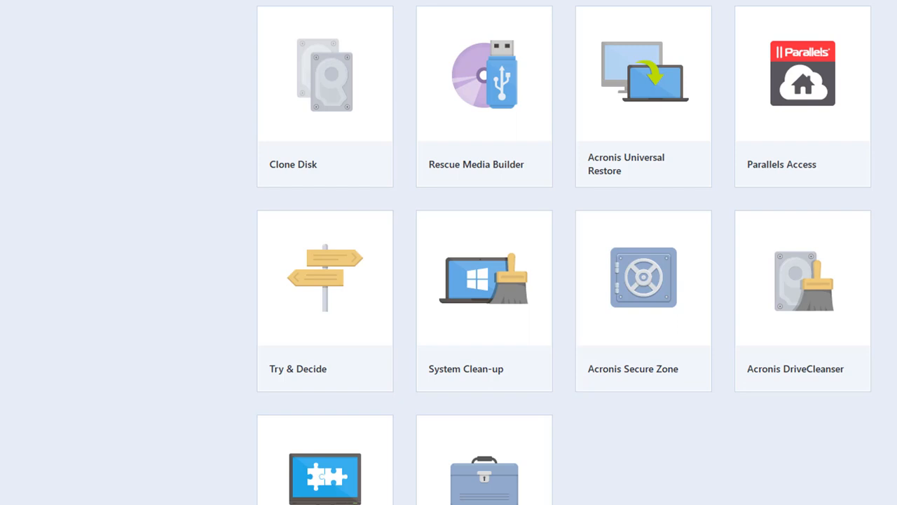
pyautogui.moveTo(101, 172)
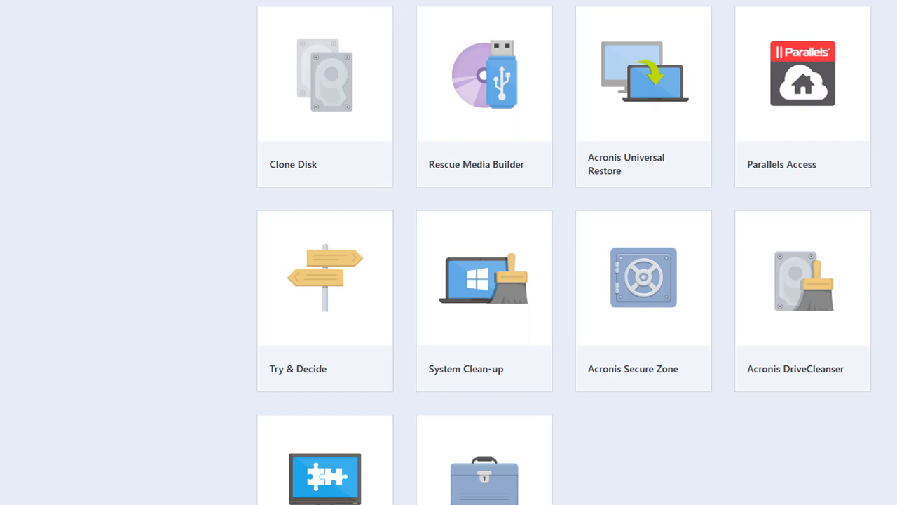
pyautogui.moveTo(274, 202)
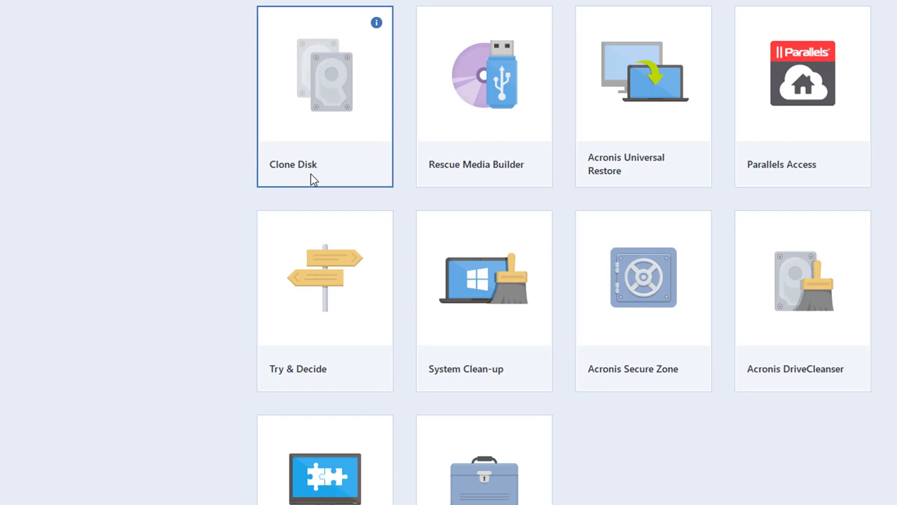
pyautogui.moveTo(362, 143)
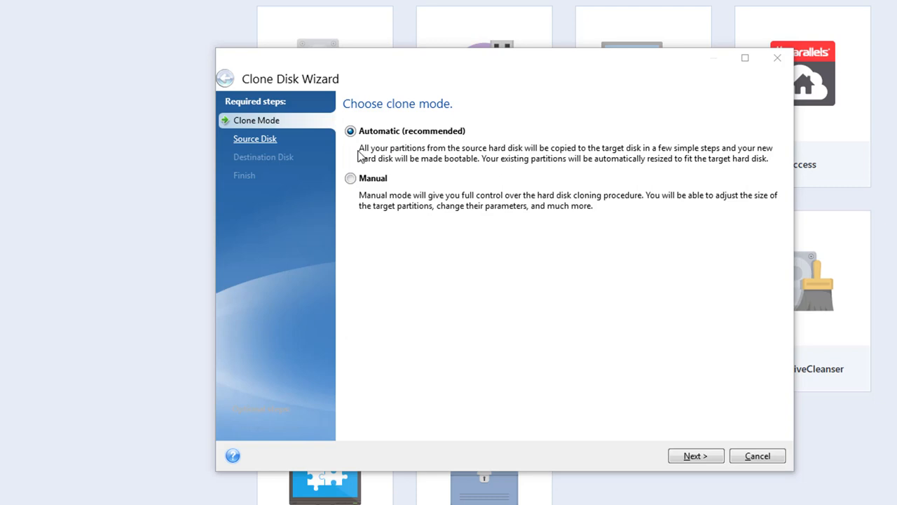
pyautogui.moveTo(370, 149)
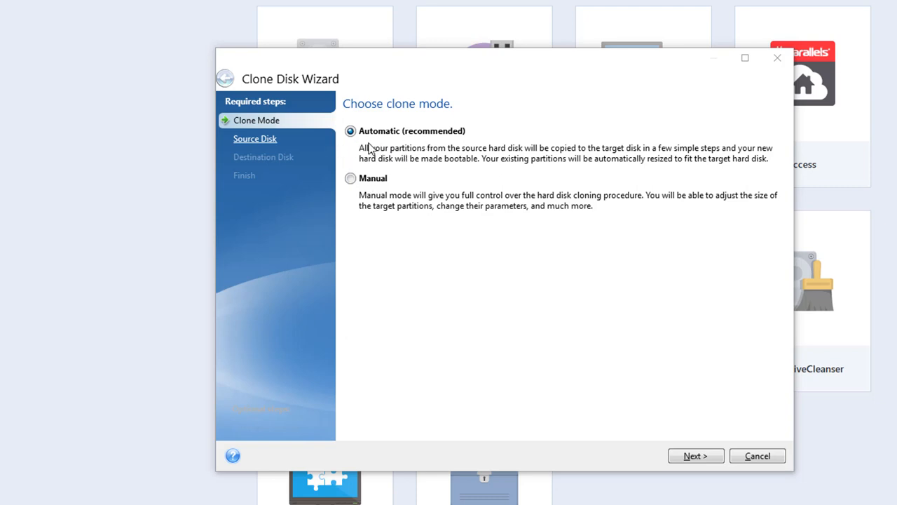
pyautogui.moveTo(389, 148)
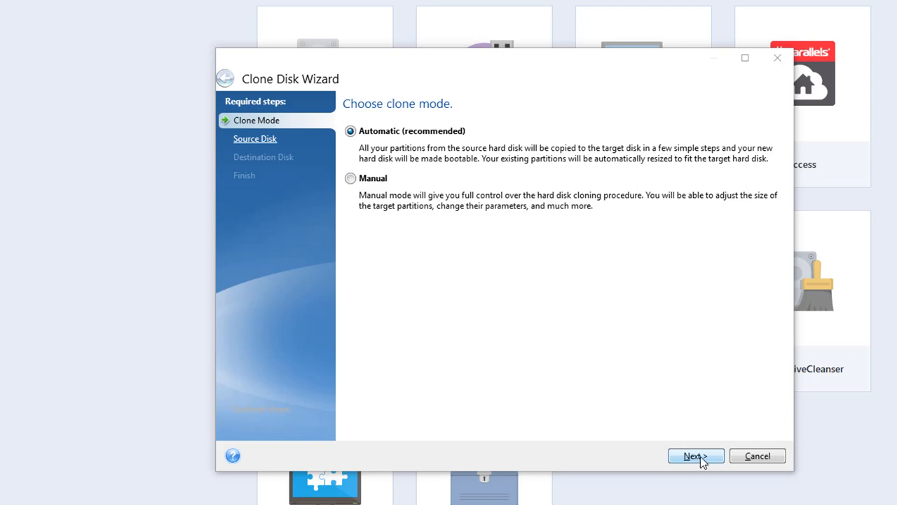
# Select Disk 1, the Samsung 850 EVO 500GB SSD, as the clone source and continue.
pyautogui.click(696, 456)
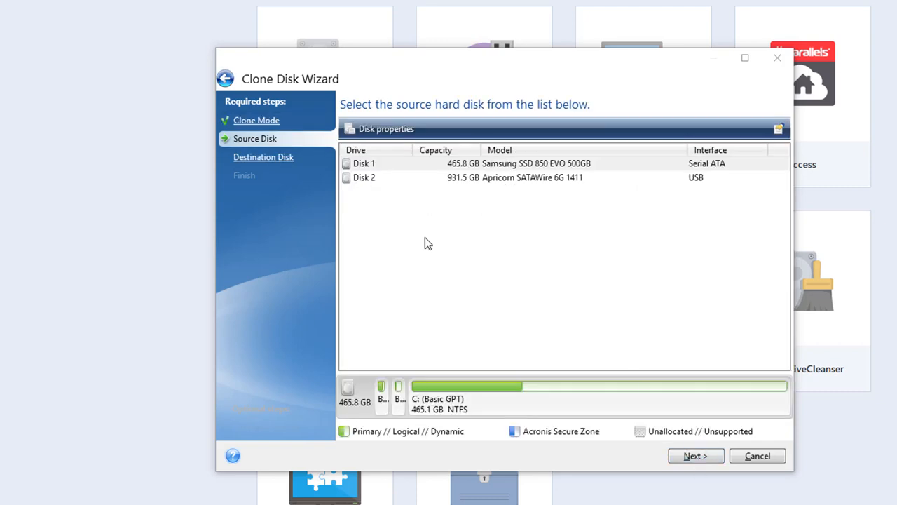
pyautogui.moveTo(420, 117)
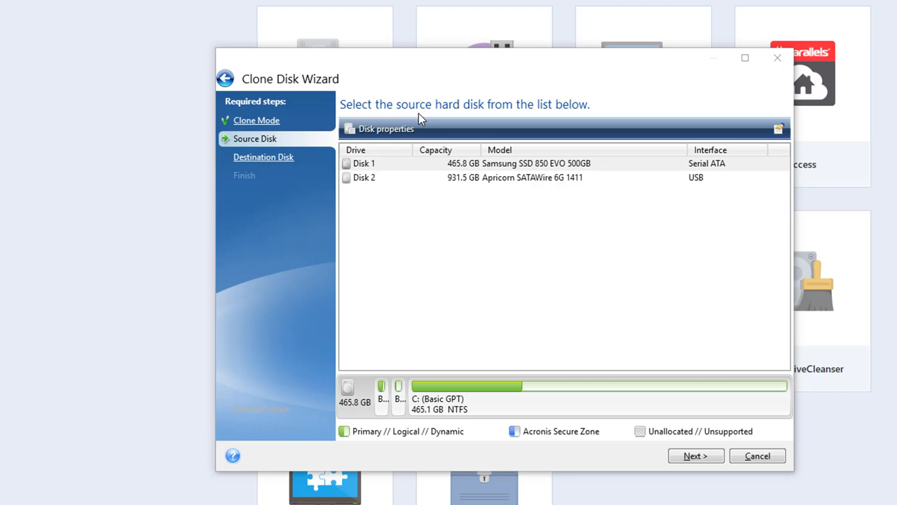
pyautogui.moveTo(470, 118)
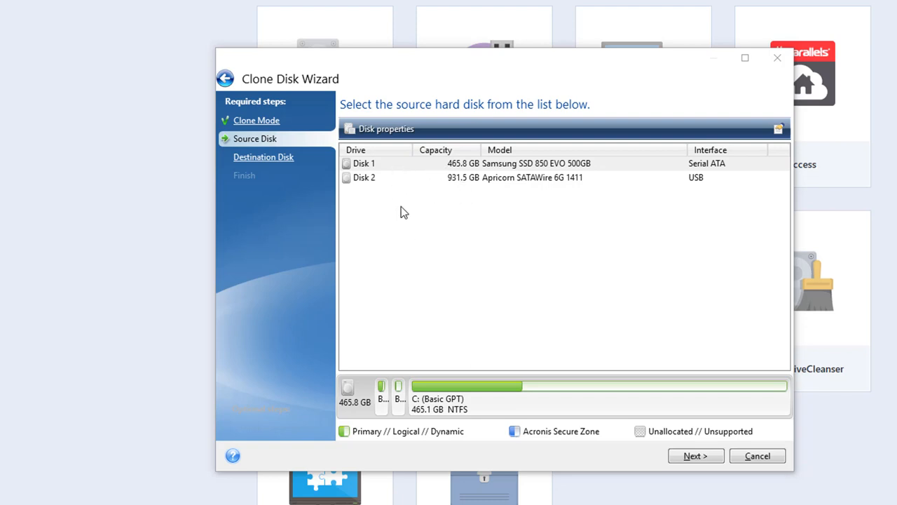
pyautogui.moveTo(470, 195)
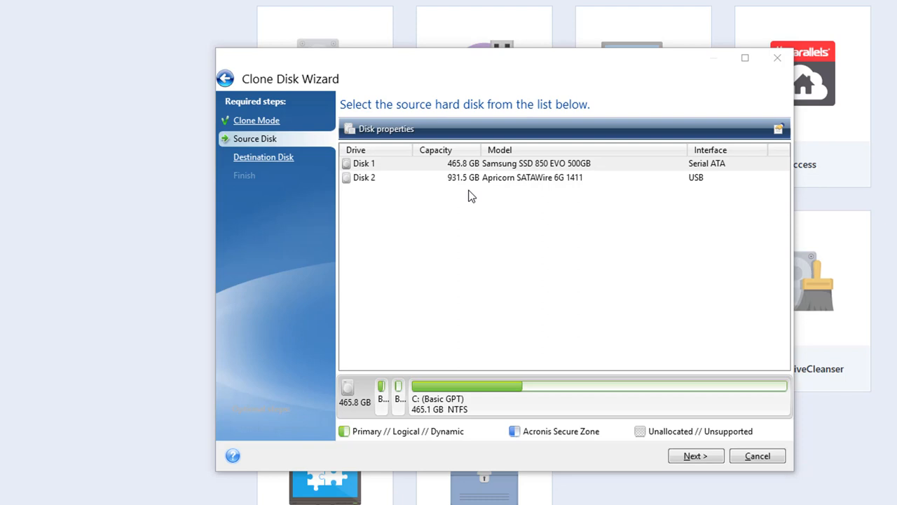
pyautogui.moveTo(519, 202)
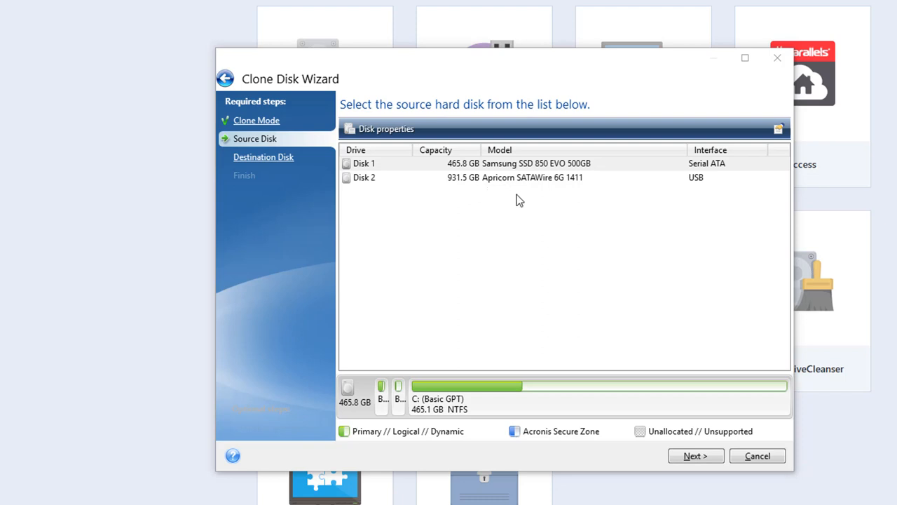
pyautogui.moveTo(484, 189)
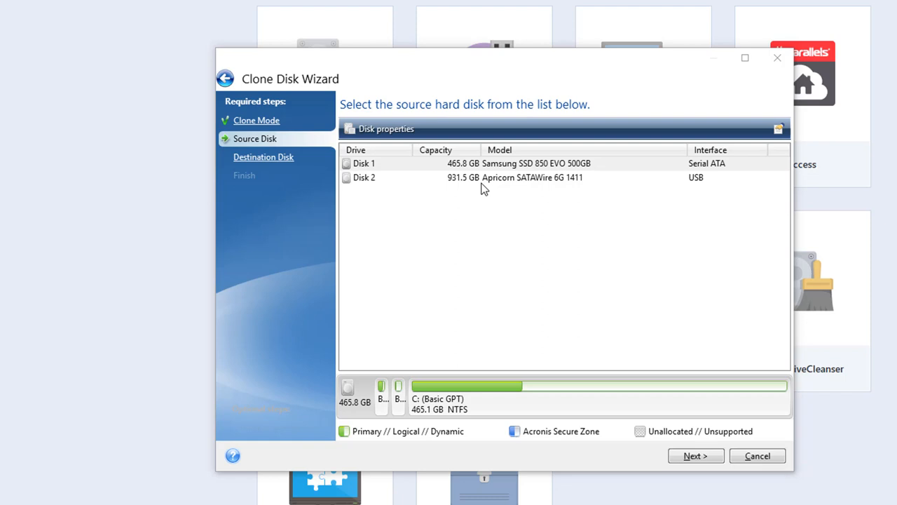
pyautogui.moveTo(512, 213)
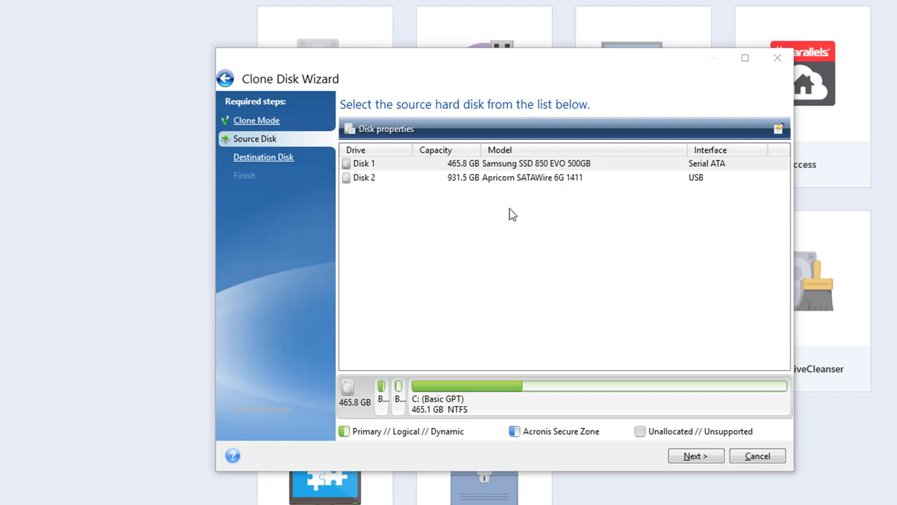
pyautogui.moveTo(395, 165)
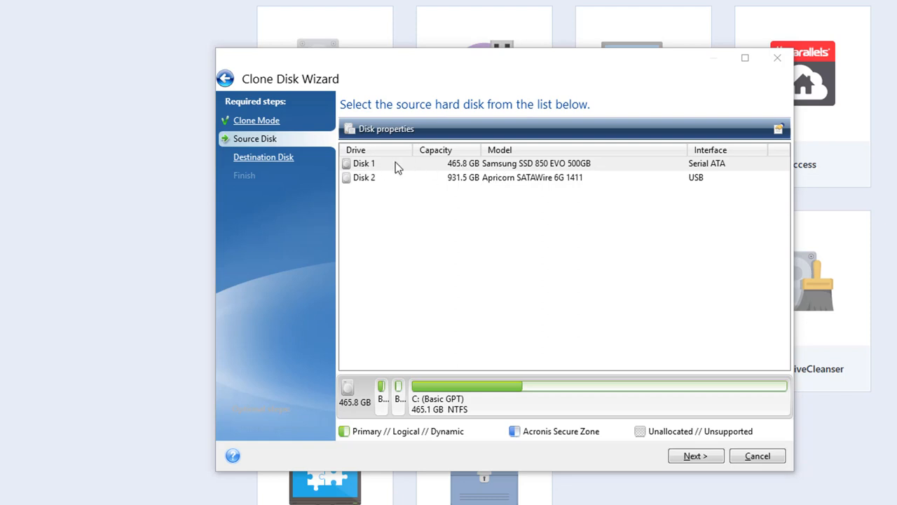
pyautogui.moveTo(386, 169)
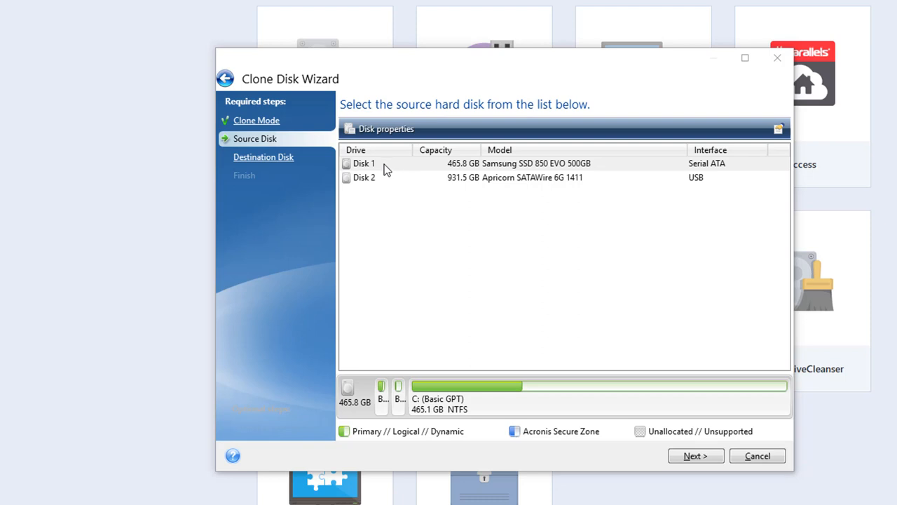
pyautogui.moveTo(390, 168)
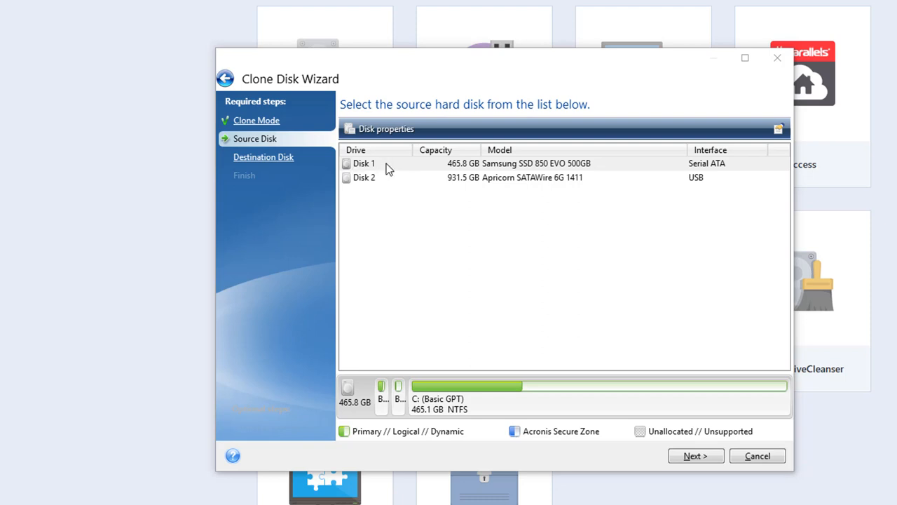
pyautogui.moveTo(390, 169)
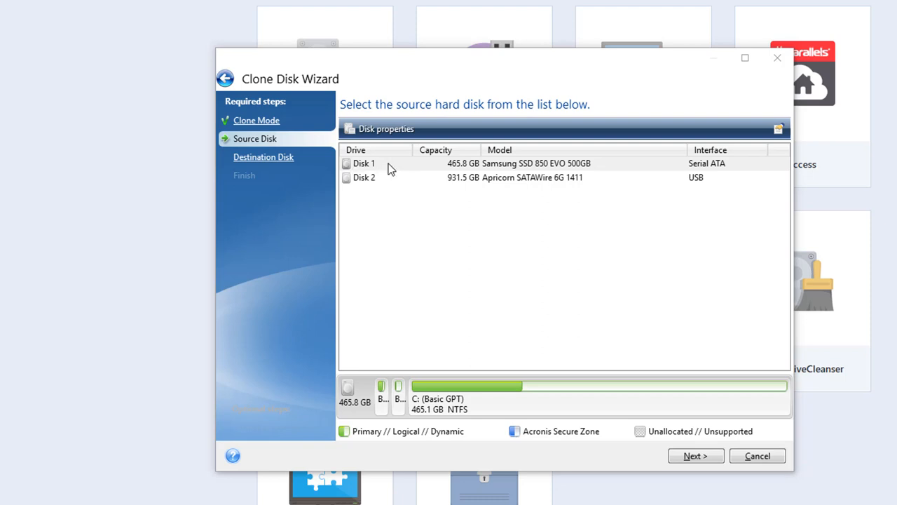
pyautogui.moveTo(395, 171)
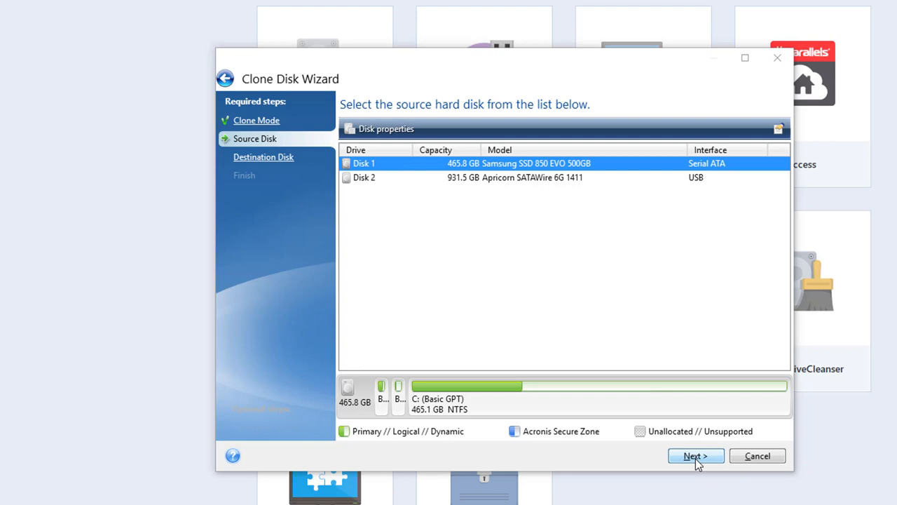
pyautogui.click(696, 456)
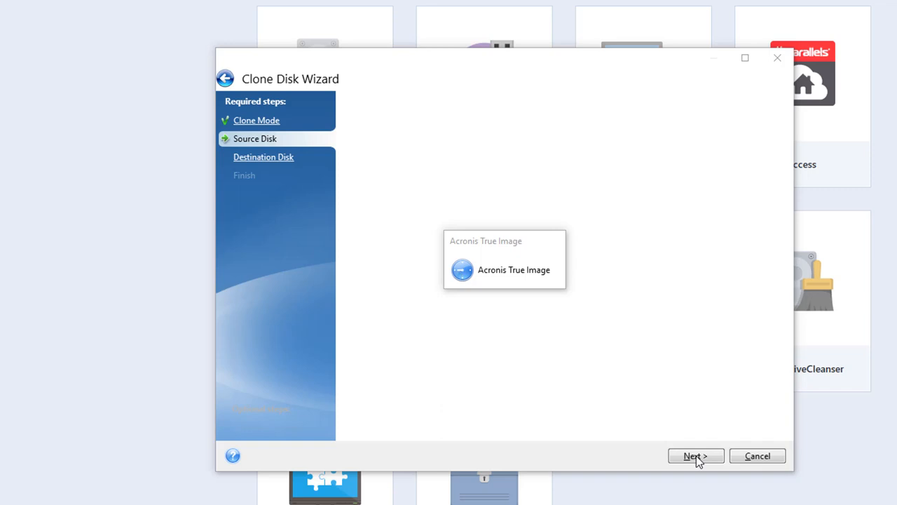
# Select Disk 2, the 931.5 GB Apricorn USB drive, as the clone destination.
pyautogui.click(695, 455)
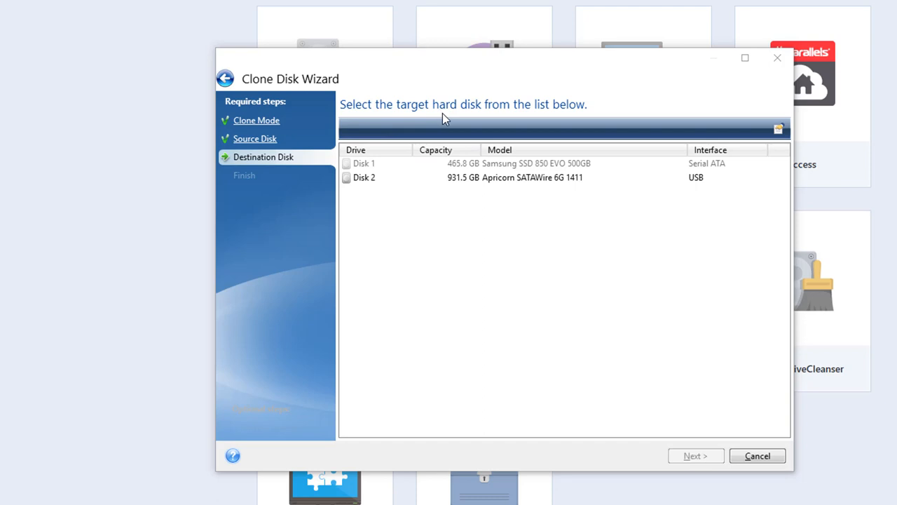
pyautogui.moveTo(497, 113)
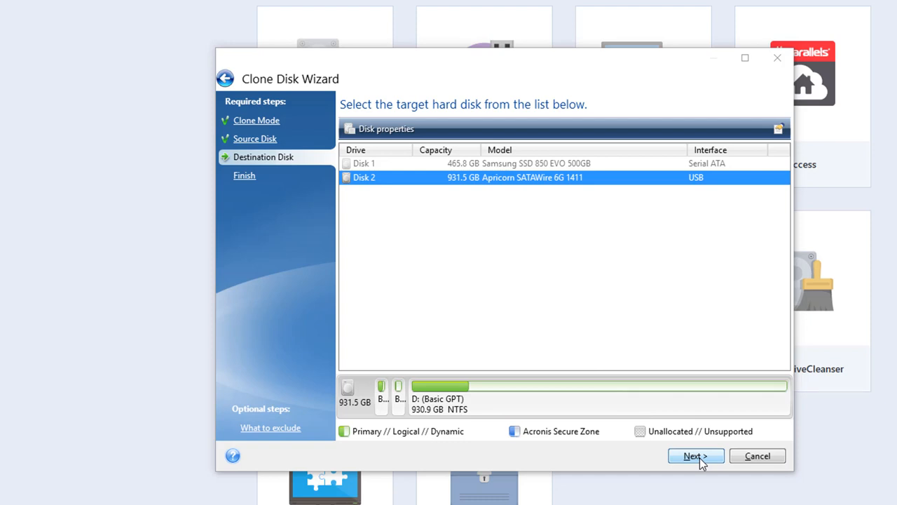
pyautogui.click(695, 456)
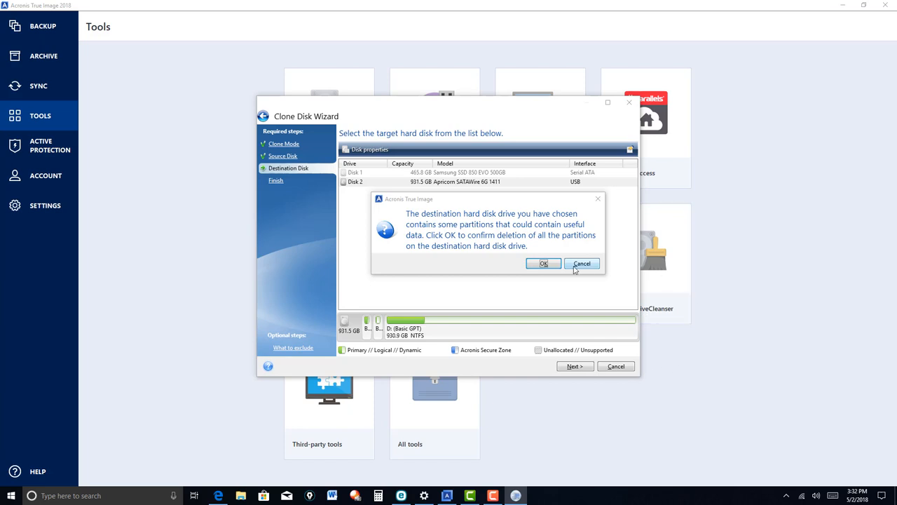
pyautogui.moveTo(586, 269)
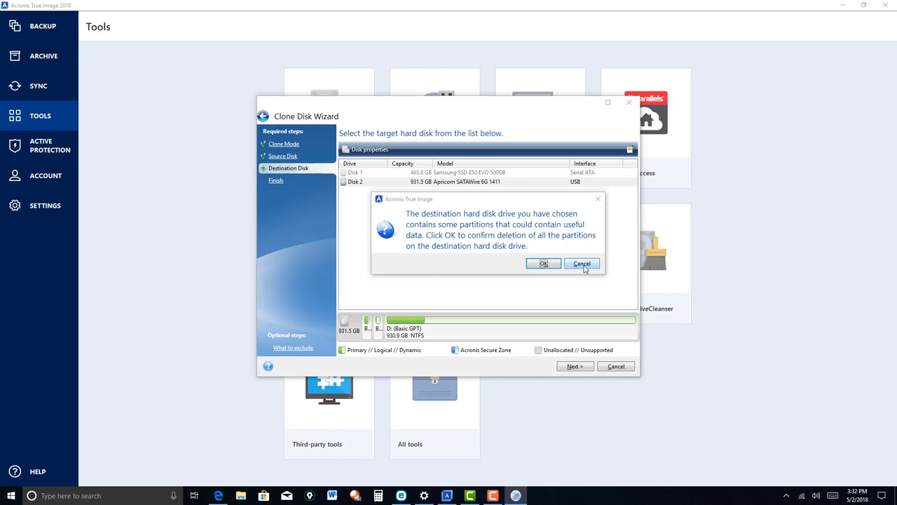
pyautogui.click(582, 264)
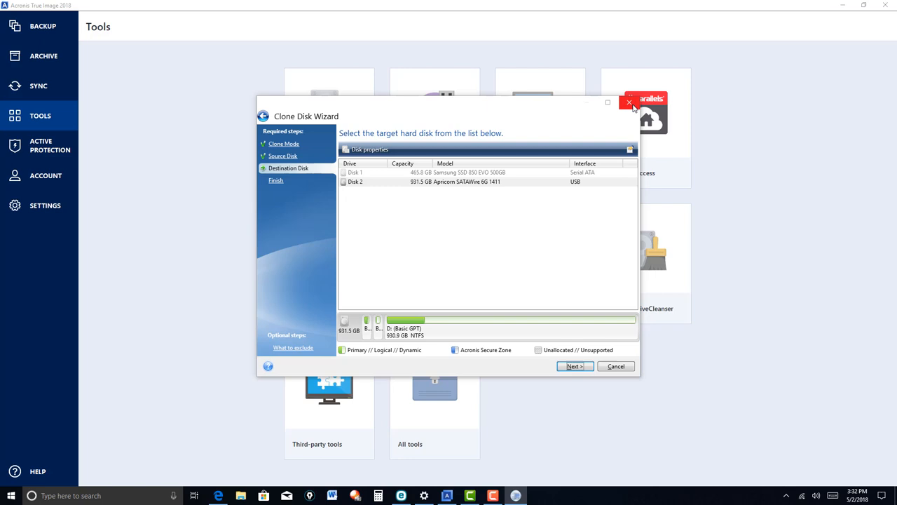
# Cancel the Clone Disk Wizard, quit Acronis True Image, and bring up the Windows Start menu.
pyautogui.click(628, 102)
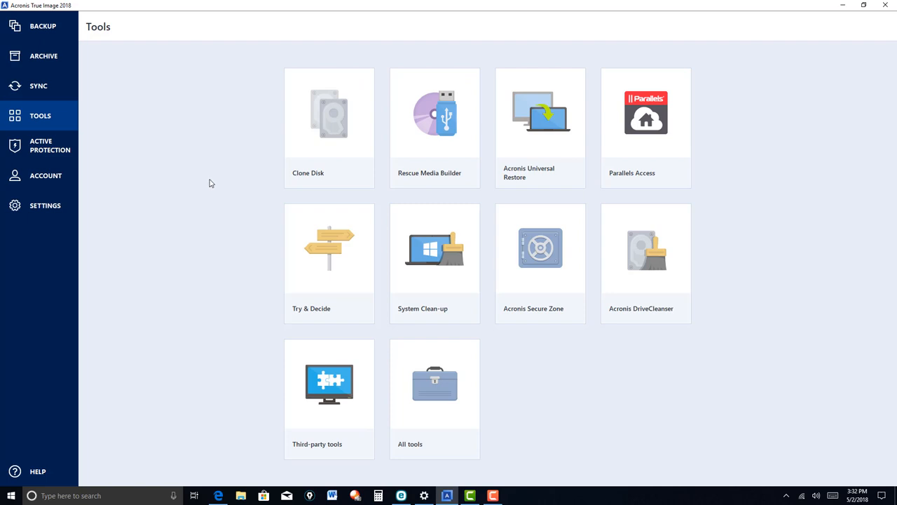
pyautogui.moveTo(889, 5)
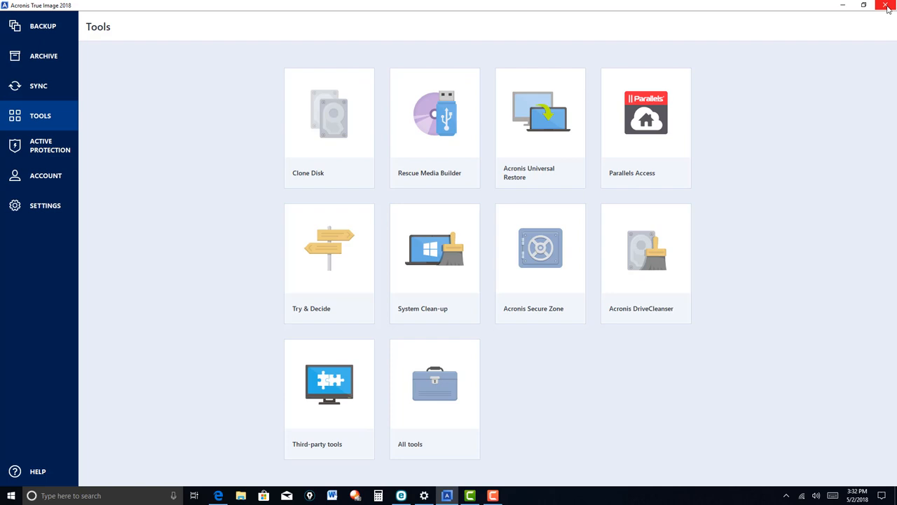
pyautogui.click(889, 6)
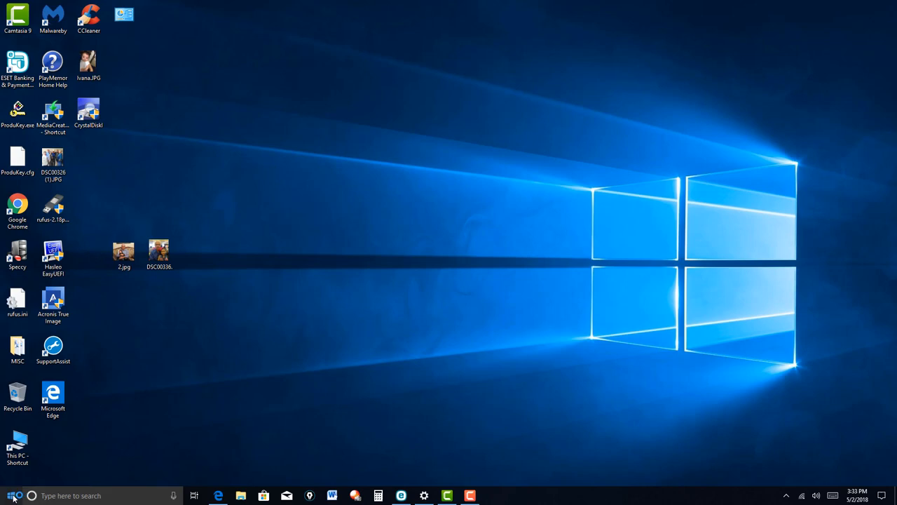
pyautogui.click(10, 496)
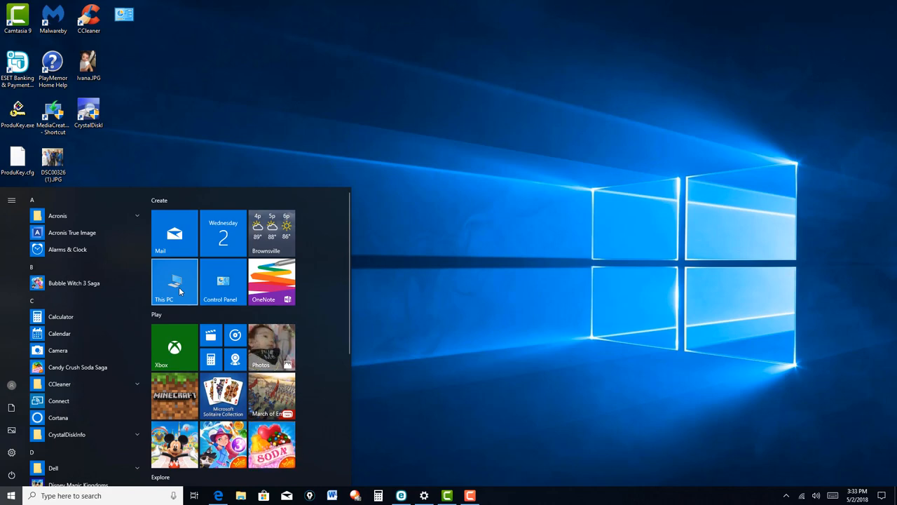
pyautogui.click(174, 282)
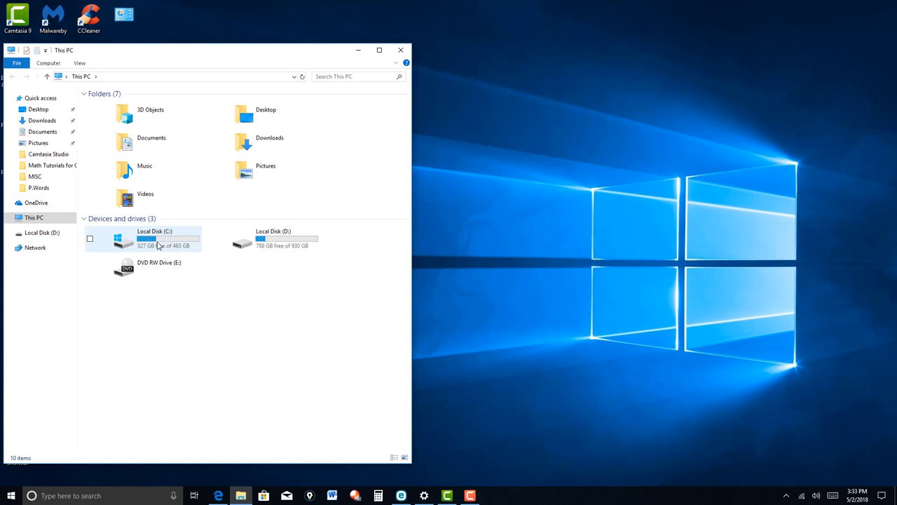
pyautogui.moveTo(167, 251)
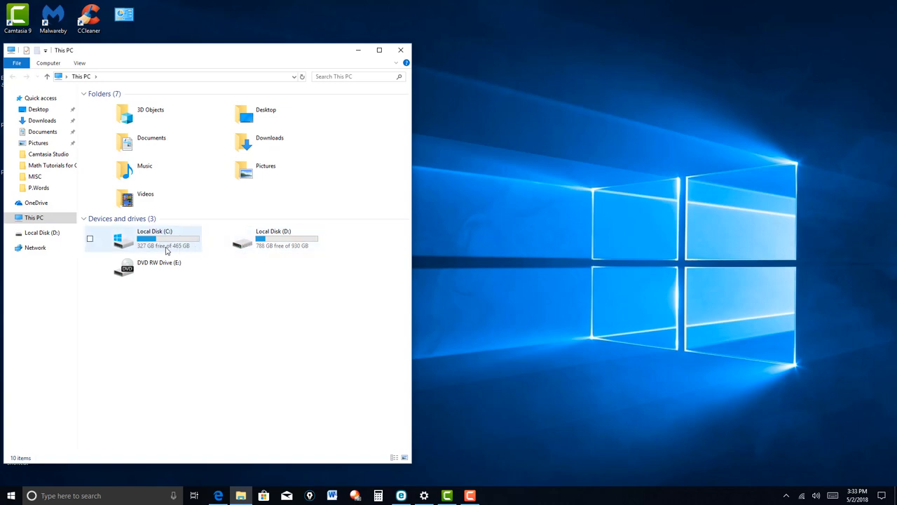
pyautogui.moveTo(165, 246)
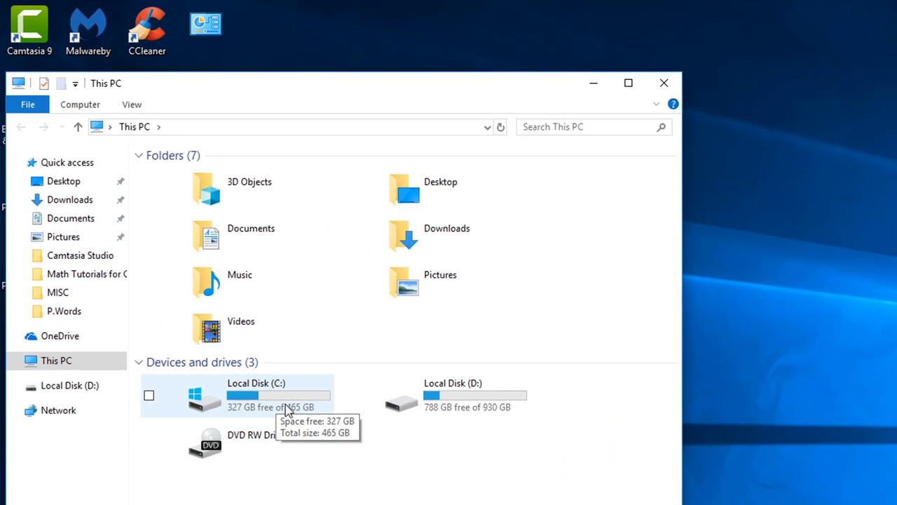
pyautogui.moveTo(471, 421)
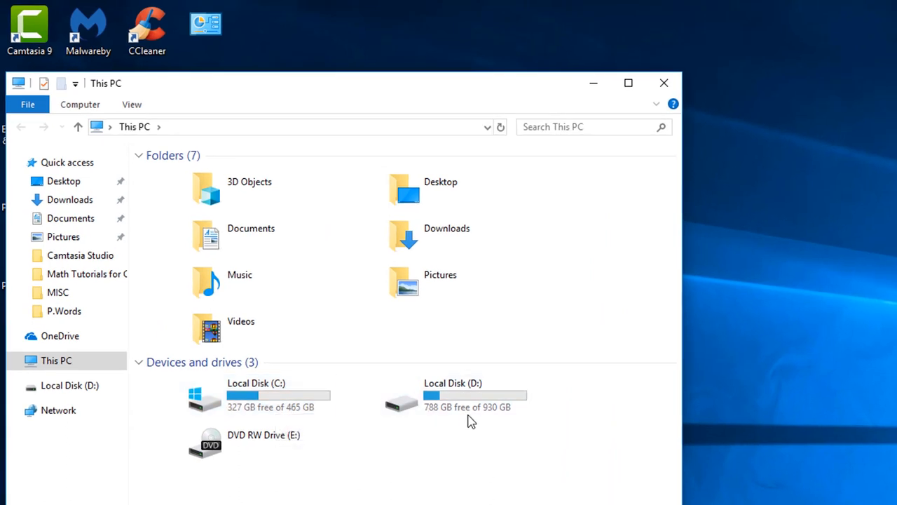
pyautogui.moveTo(471, 407)
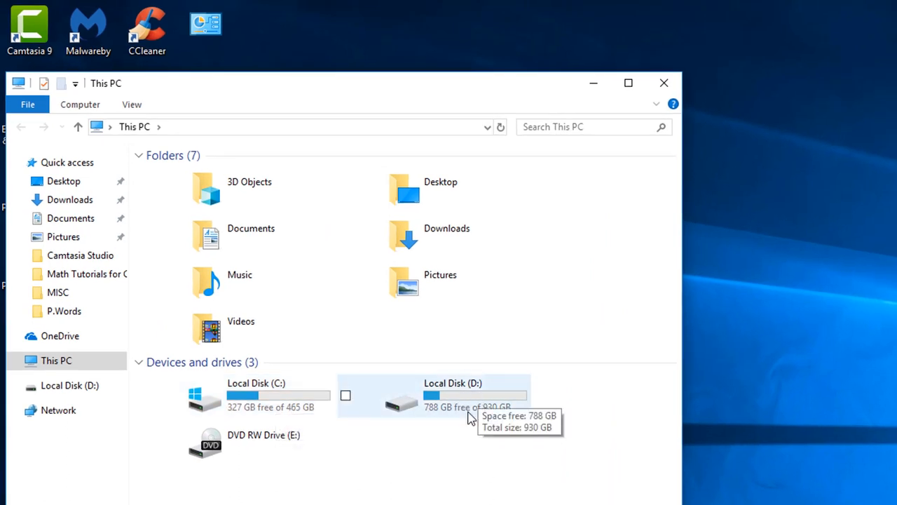
pyautogui.moveTo(259, 443)
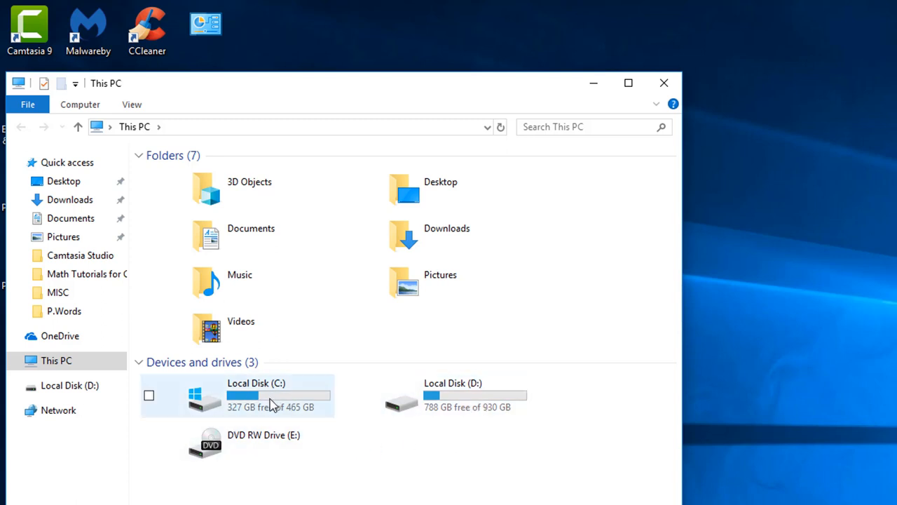
pyautogui.moveTo(305, 404)
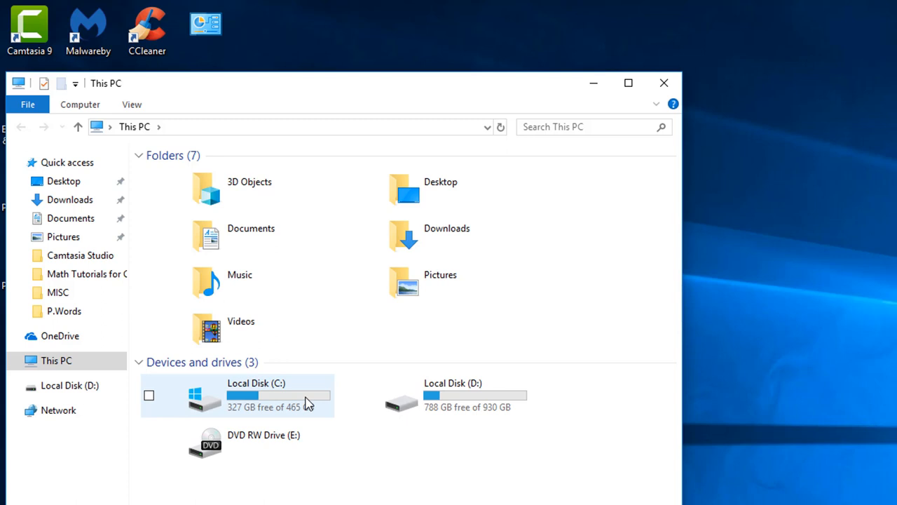
pyautogui.moveTo(305, 403)
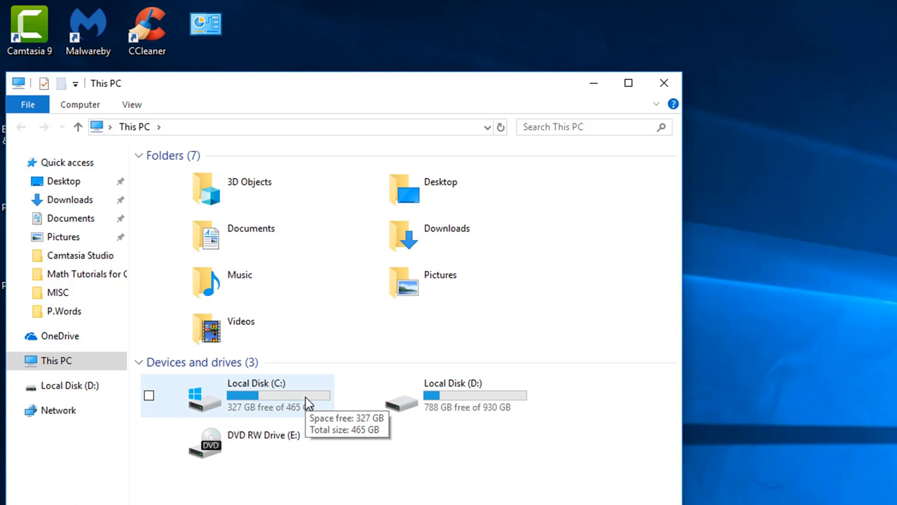
pyautogui.moveTo(305, 404)
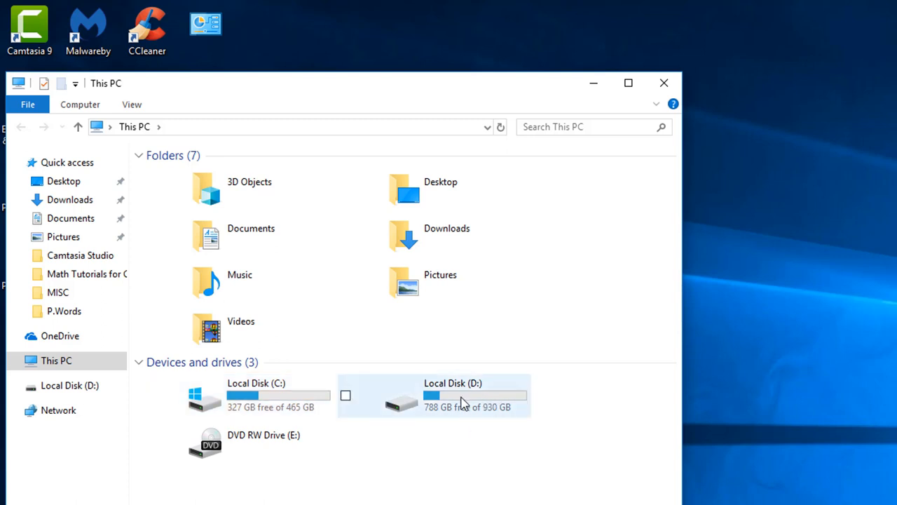
# Show Local Disk C:'s folders and bring up the context menu for Local Disk D:.
pyautogui.click(453, 395)
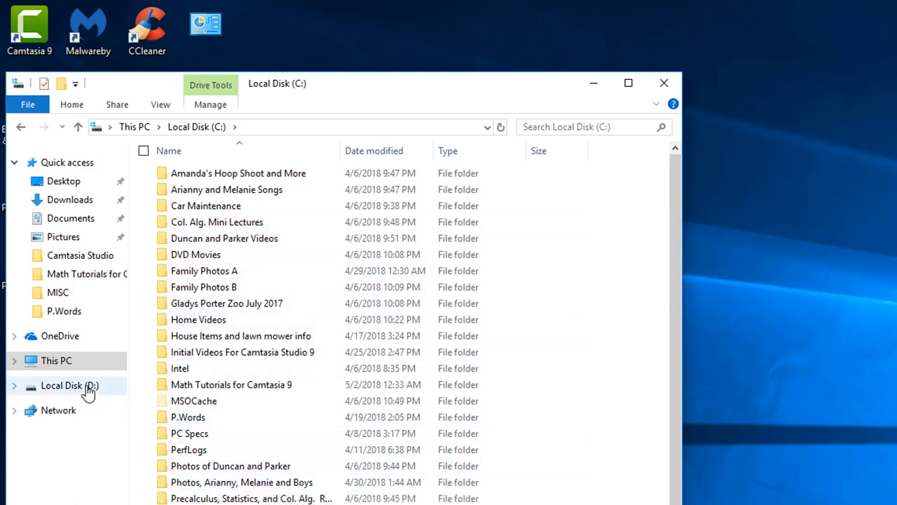
pyautogui.rightClick(70, 386)
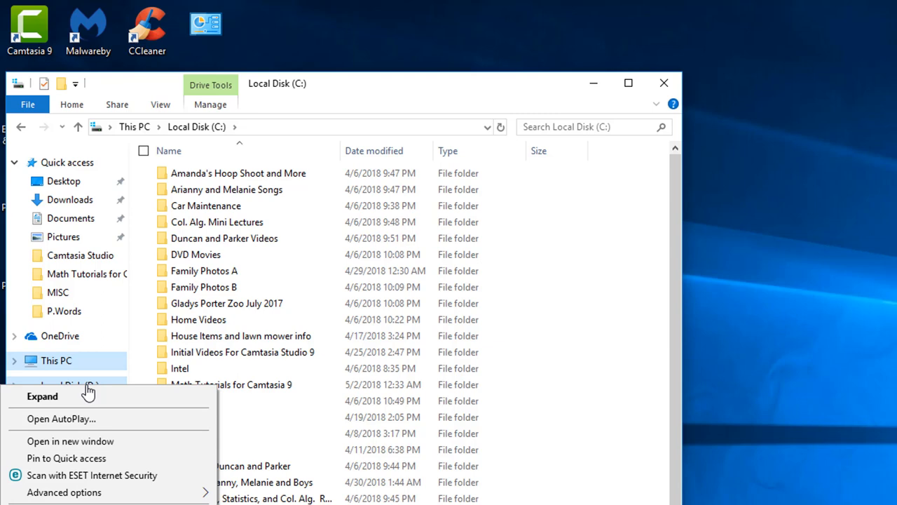
pyautogui.moveTo(70, 441)
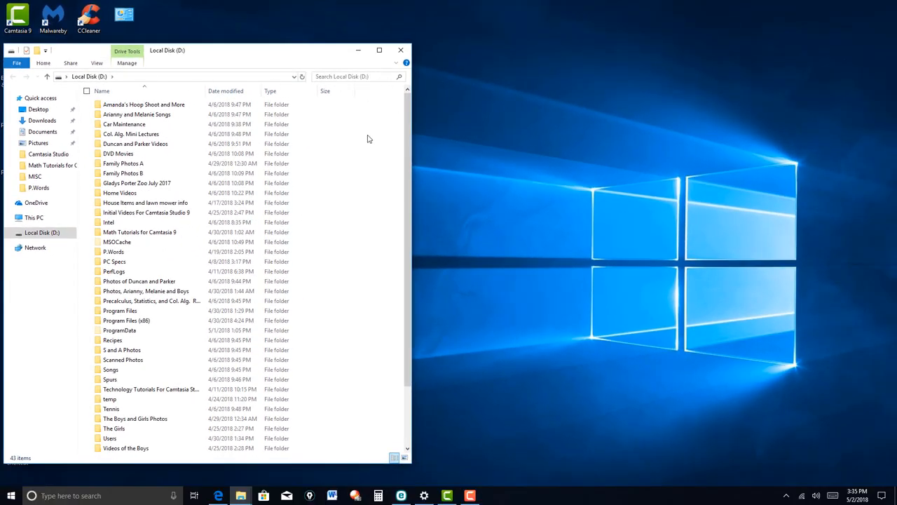
# View the C: and D: folder listings side by side, then close both Explorer windows.
pyautogui.click(8, 98)
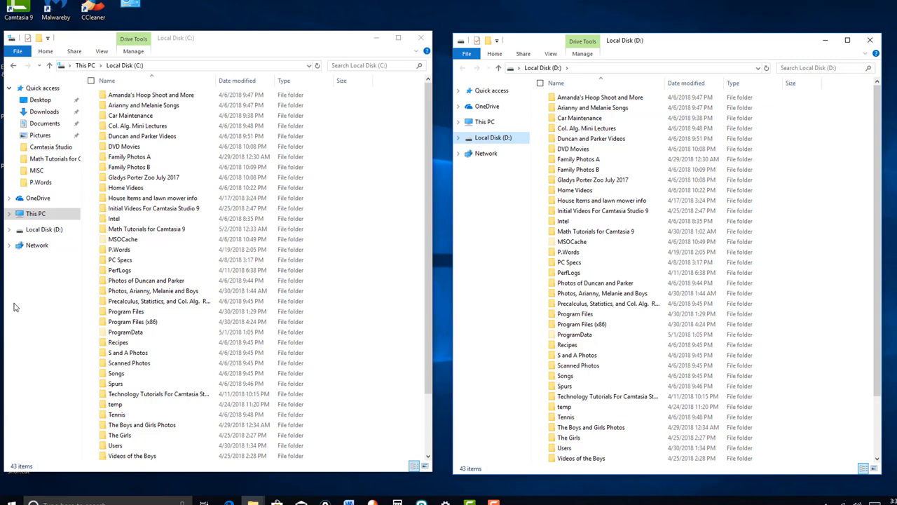
pyautogui.moveTo(7, 274)
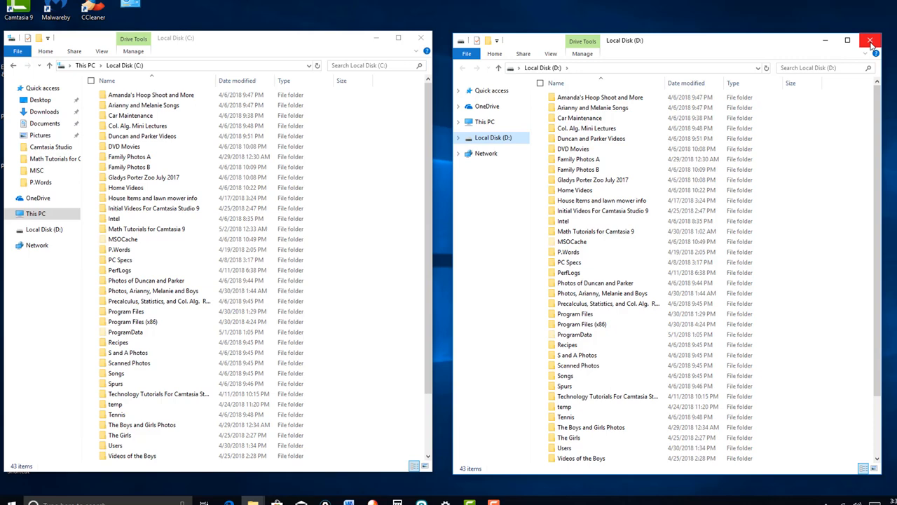
pyautogui.click(870, 39)
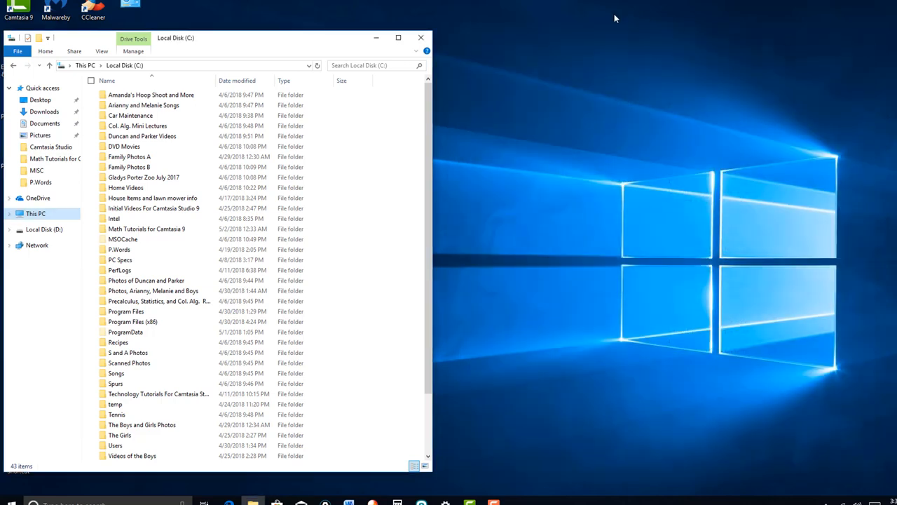
pyautogui.moveTo(420, 38)
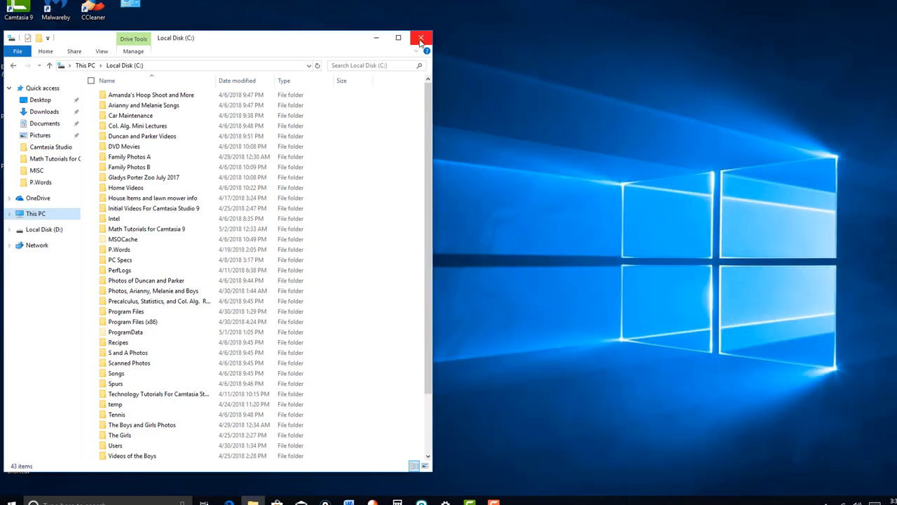
pyautogui.click(421, 38)
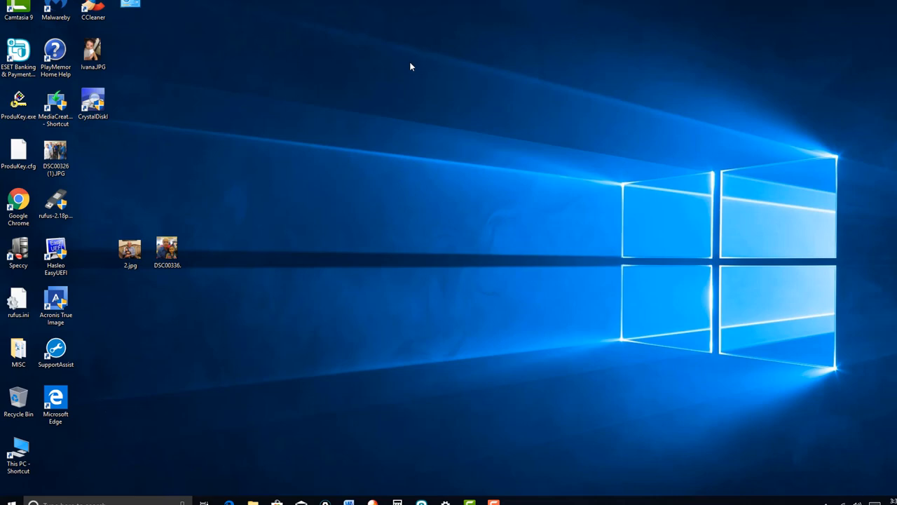
pyautogui.moveTo(129, 112)
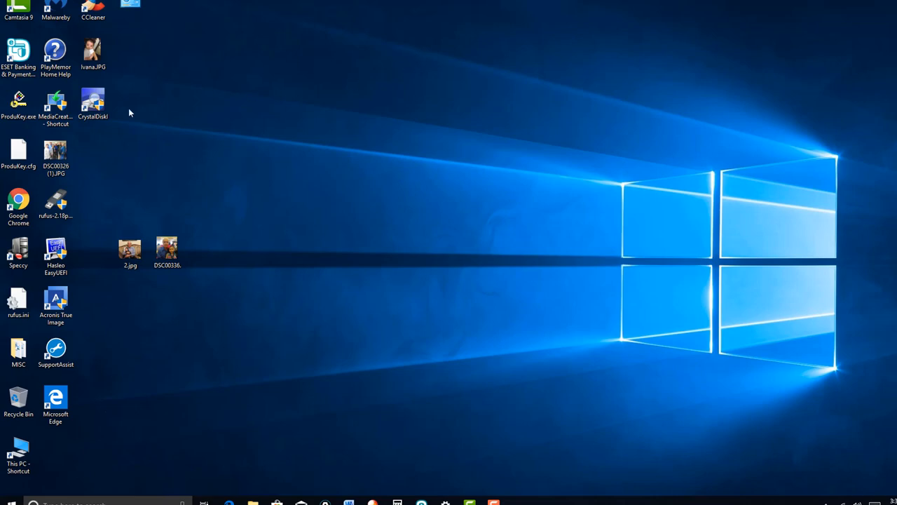
pyautogui.moveTo(112, 153)
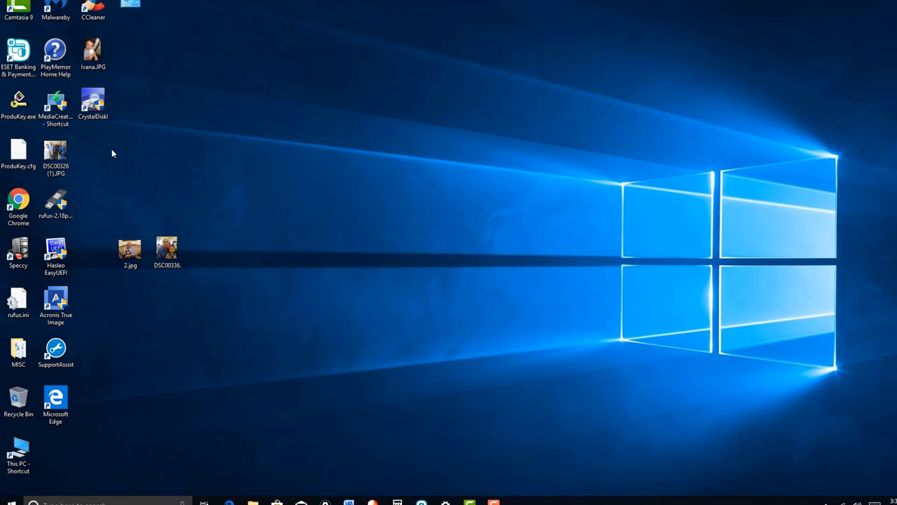
pyautogui.moveTo(75, 268)
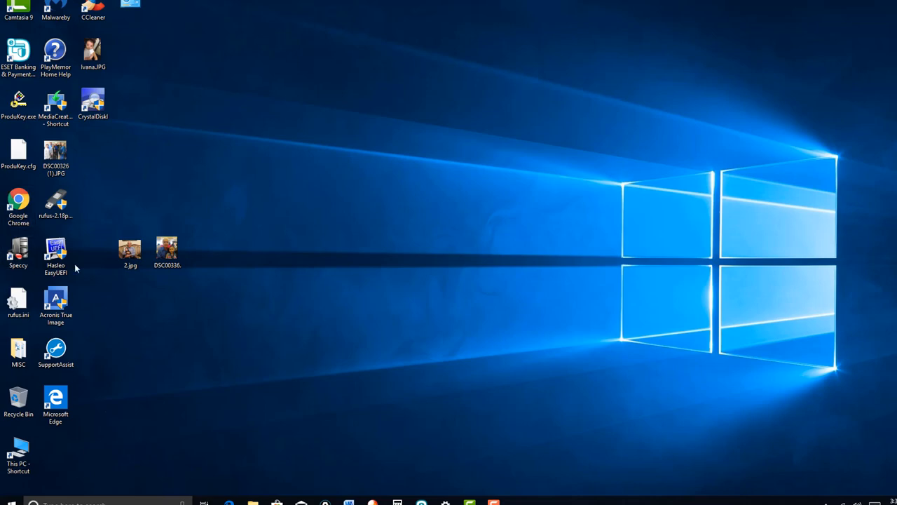
pyautogui.moveTo(268, 263)
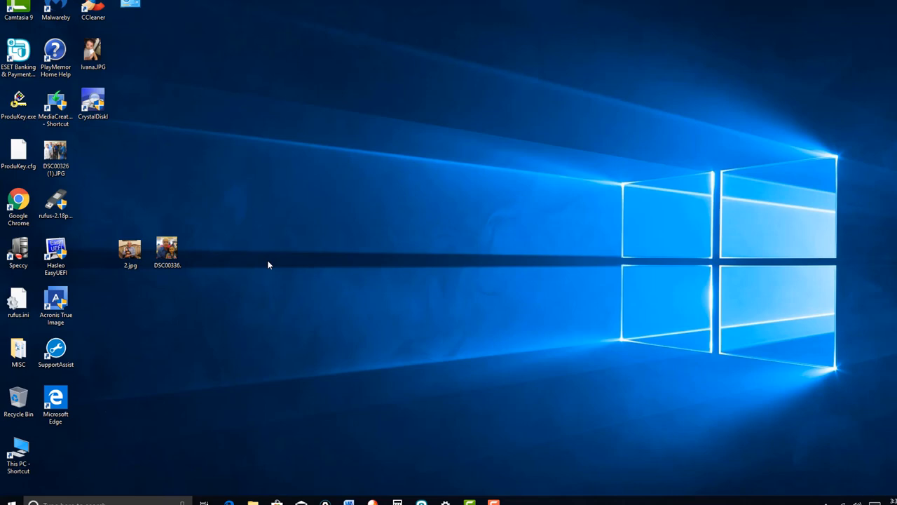
pyautogui.moveTo(401, 317)
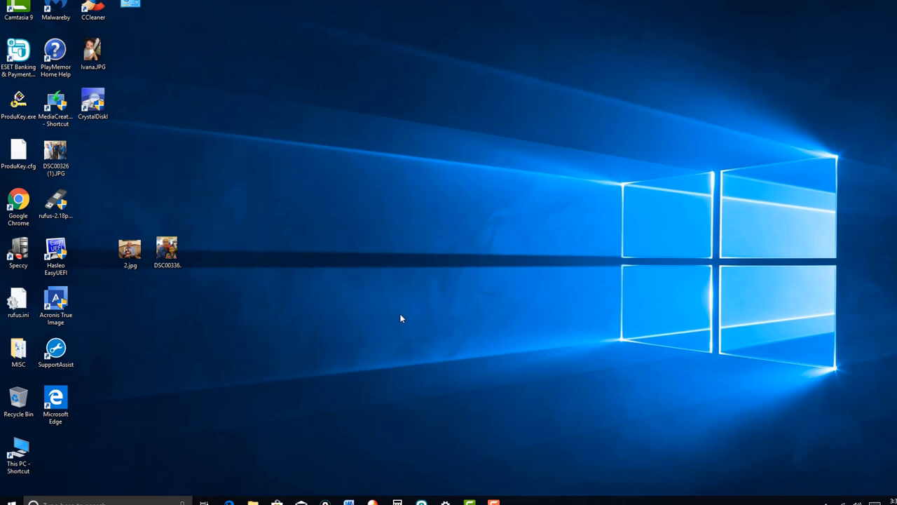
pyautogui.moveTo(511, 311)
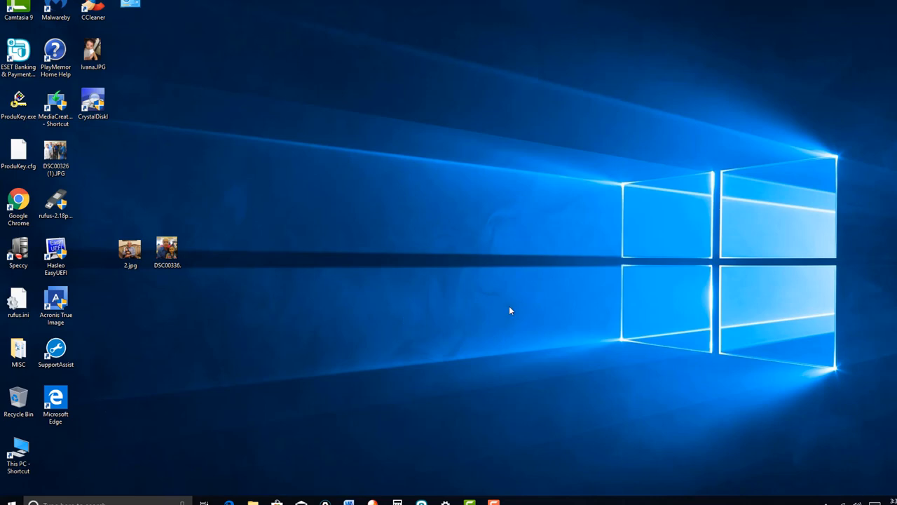
pyautogui.moveTo(502, 311)
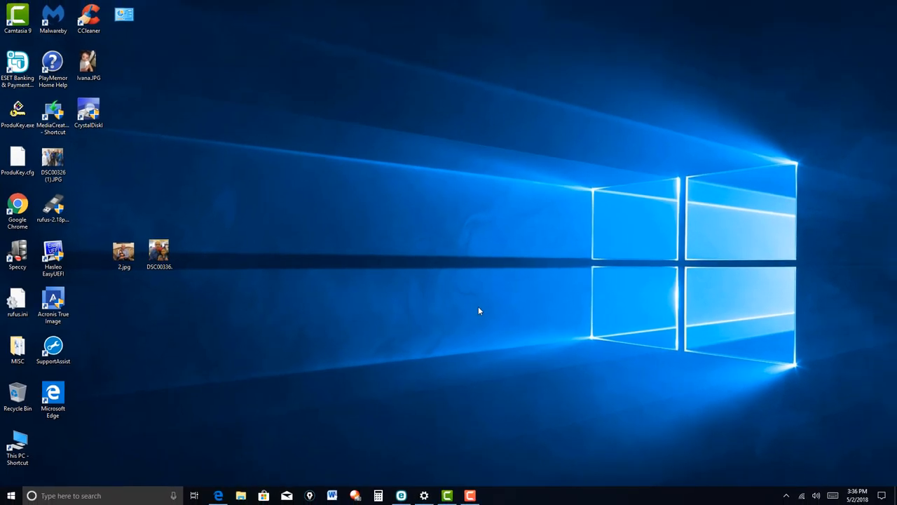
pyautogui.moveTo(482, 317)
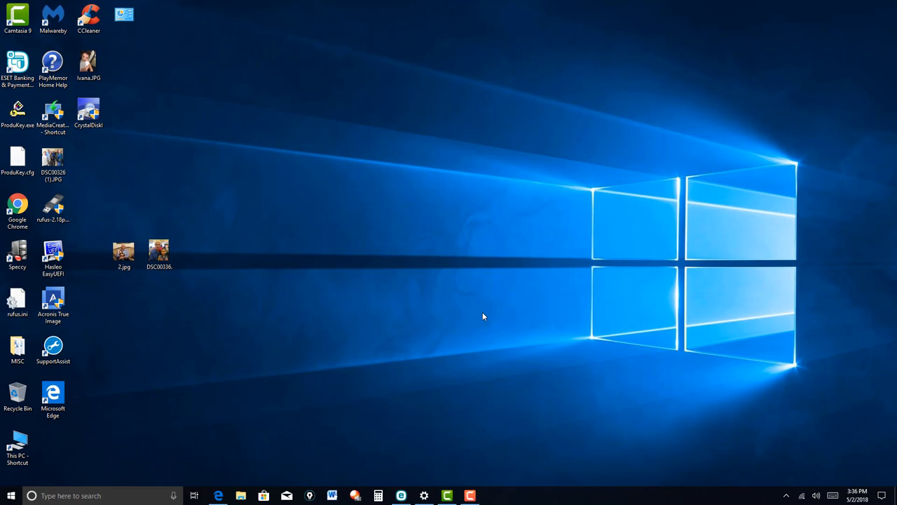
pyautogui.moveTo(488, 320)
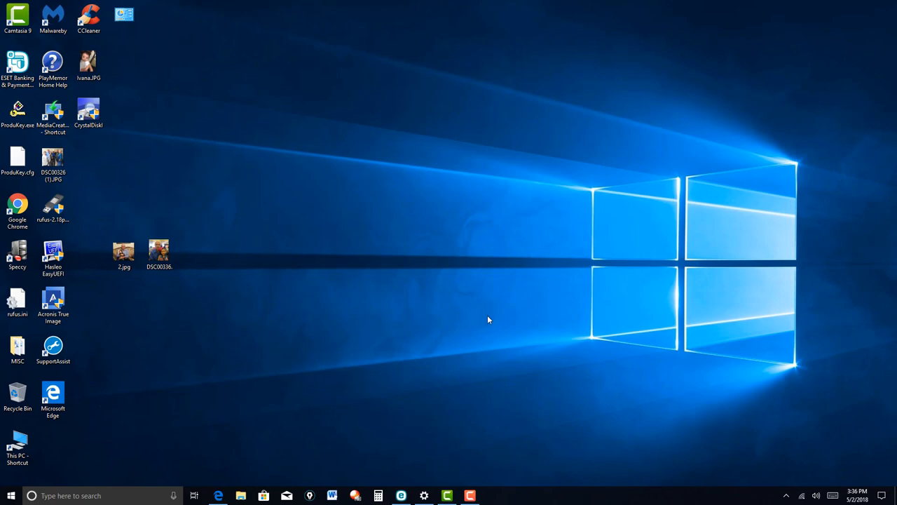